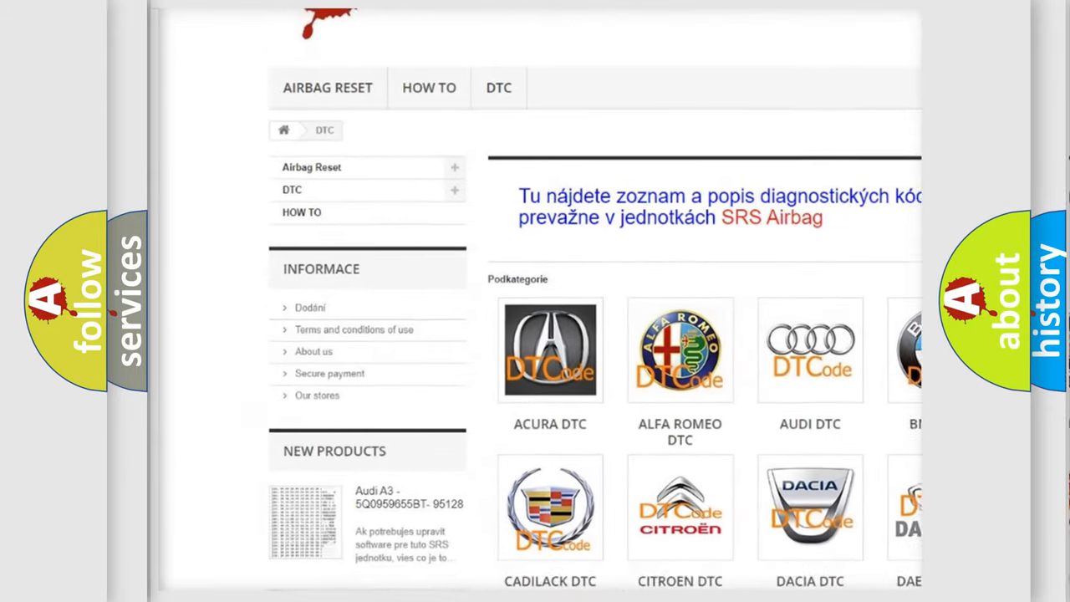
scroll("down", 3)
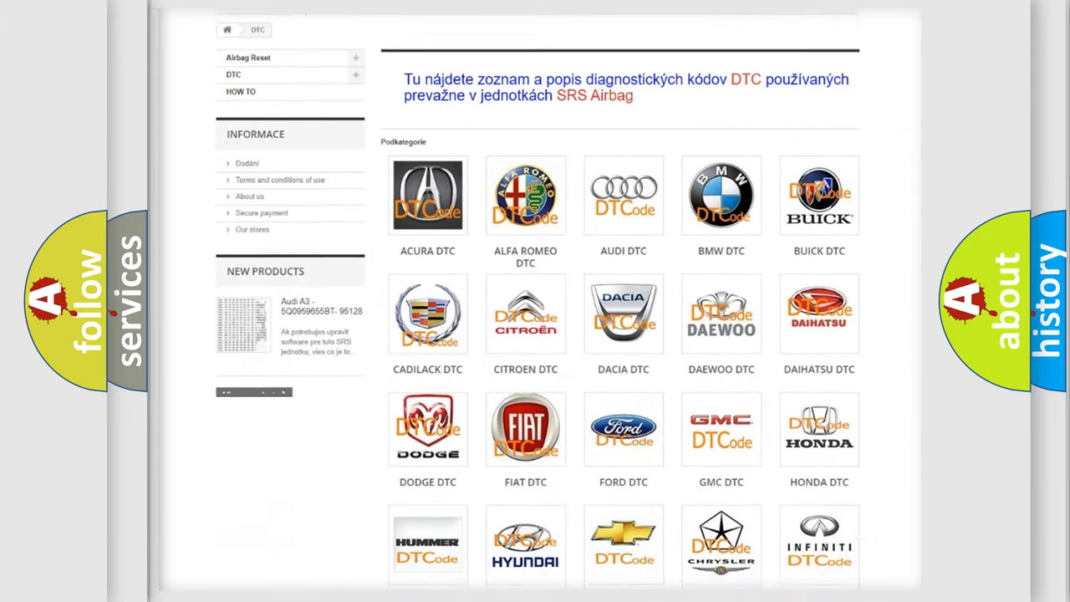
scroll("down", 3)
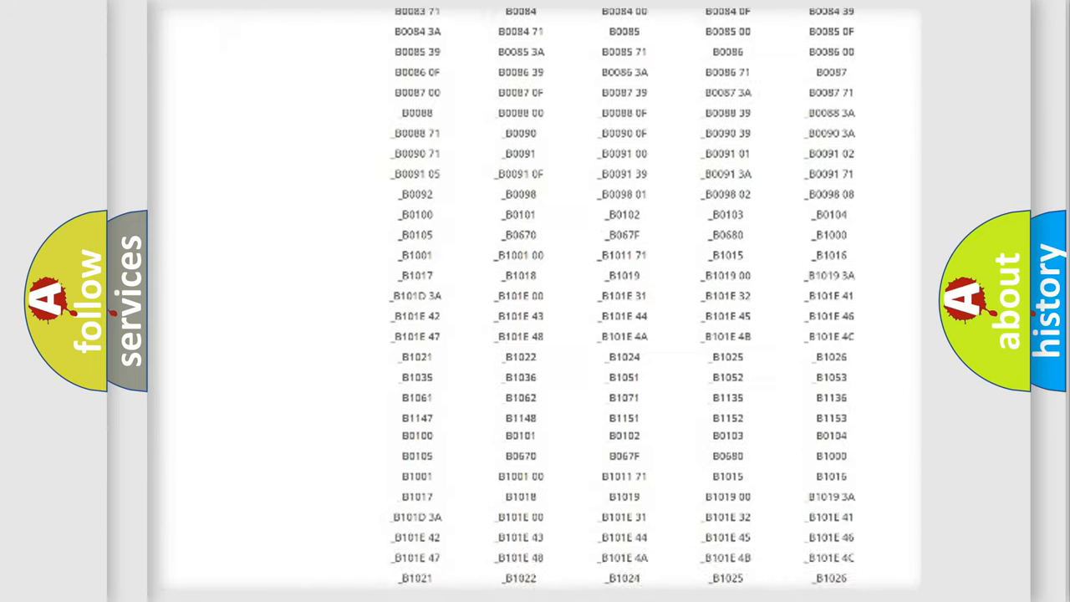
scroll("down", 3)
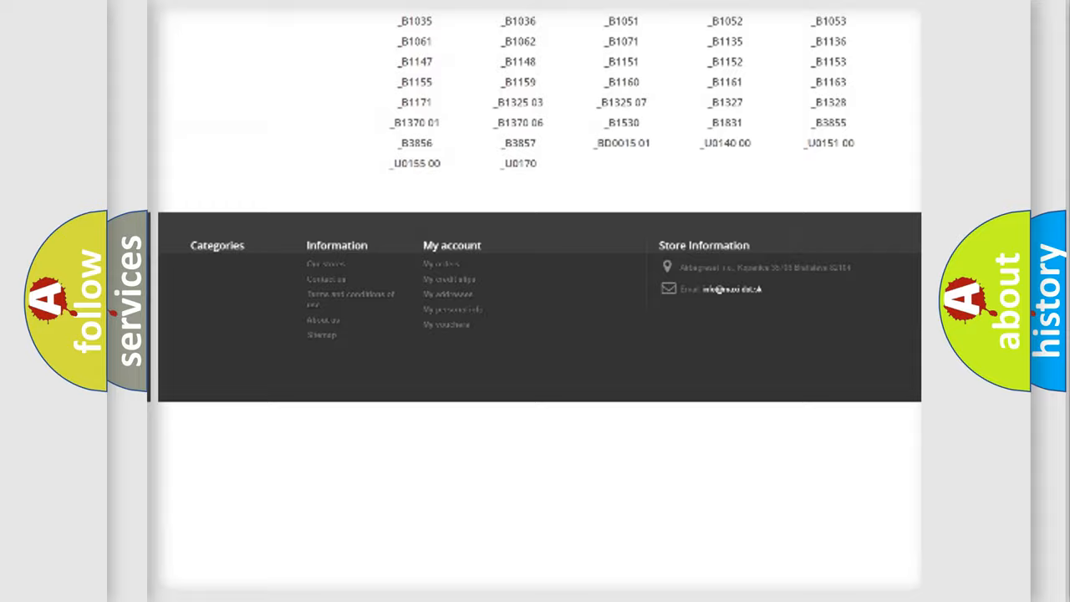